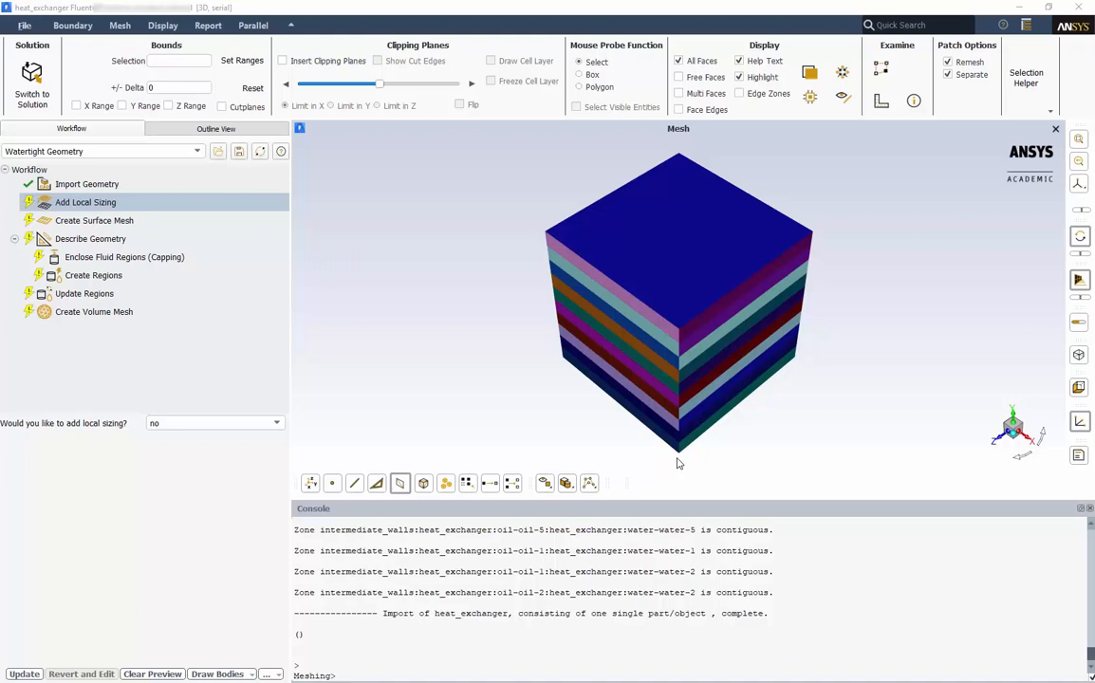
pyautogui.moveTo(387, 289)
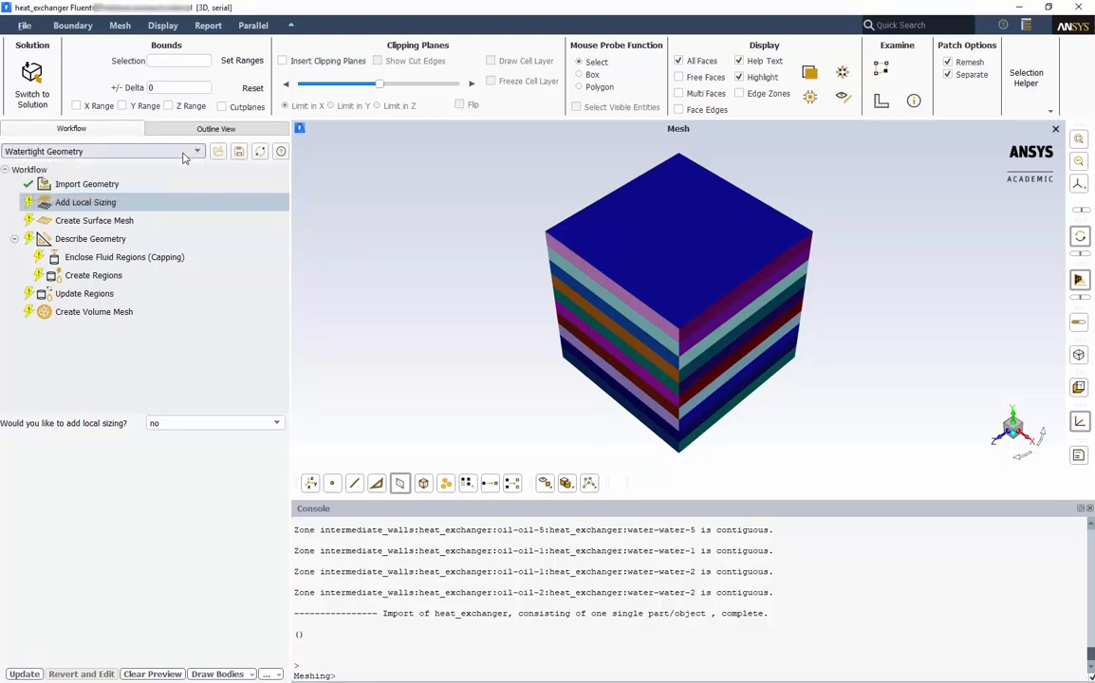
# Review the geometry import, then accept no local sizing and update the task
pyautogui.click(87, 182)
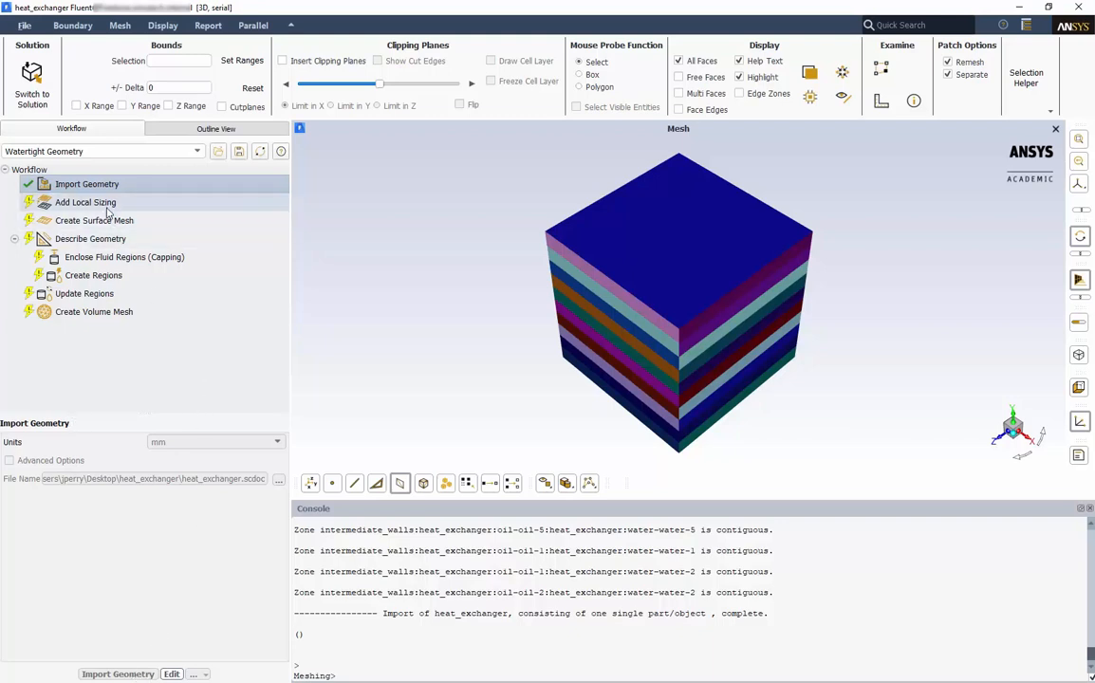
pyautogui.click(83, 202)
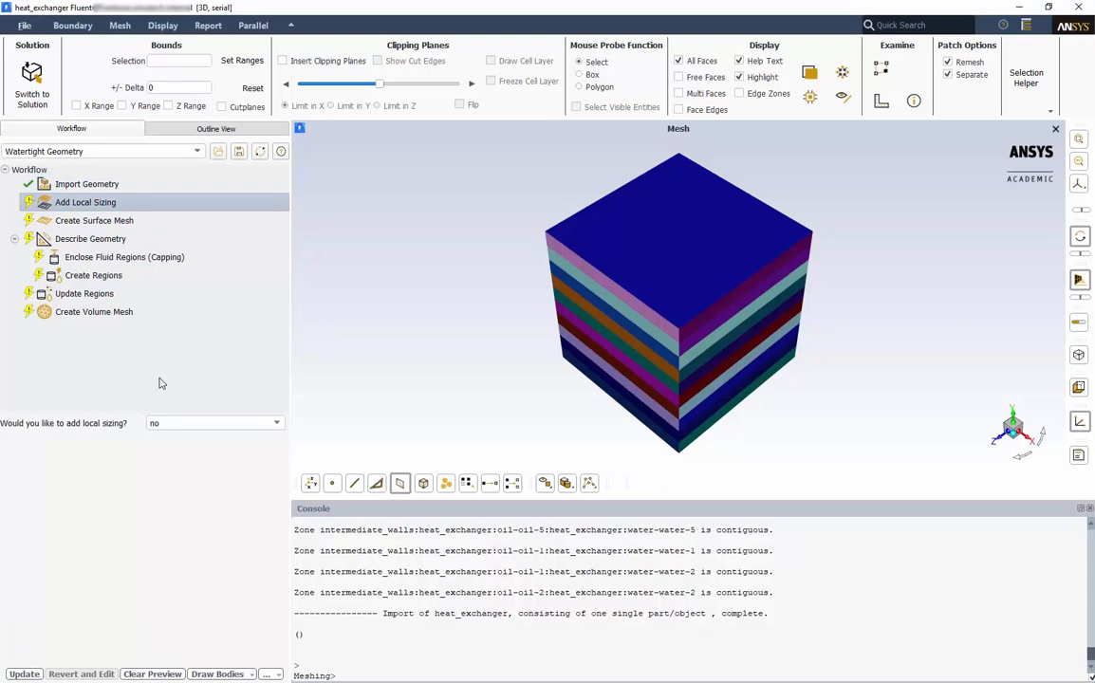
pyautogui.moveTo(161, 408)
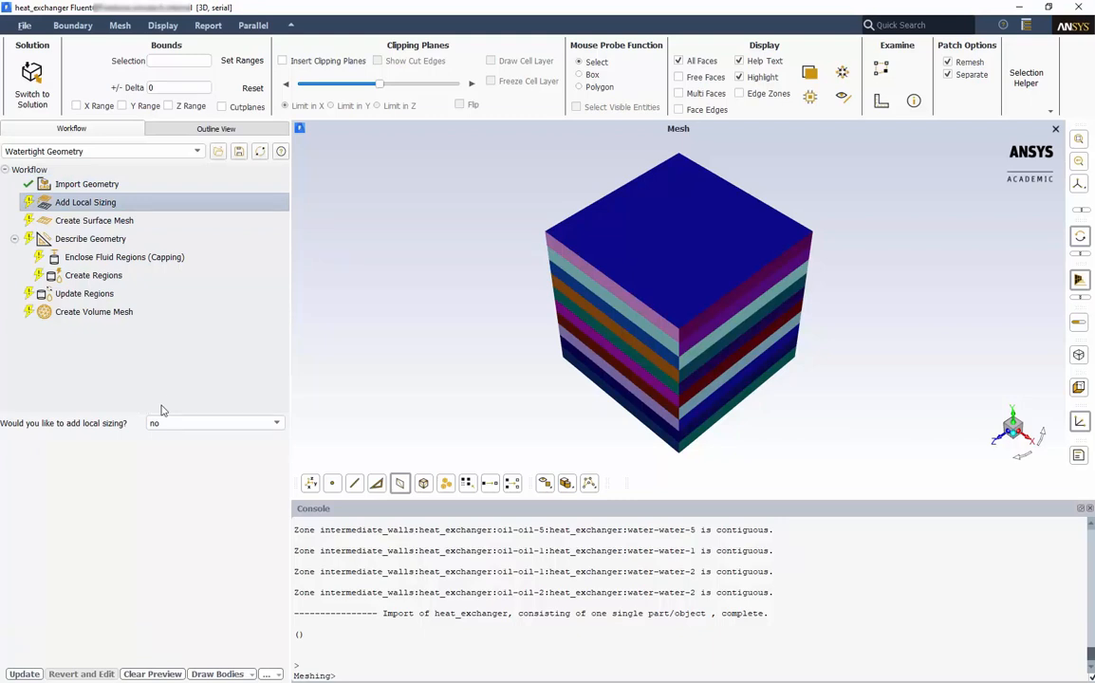
pyautogui.moveTo(34, 617)
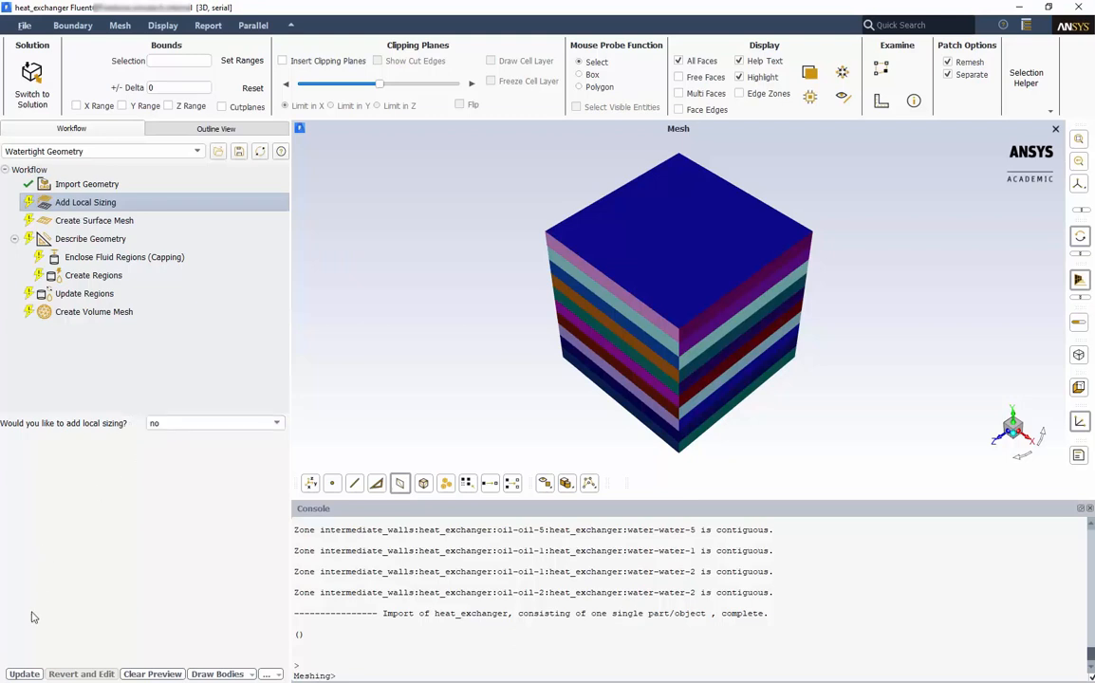
pyautogui.click(94, 220)
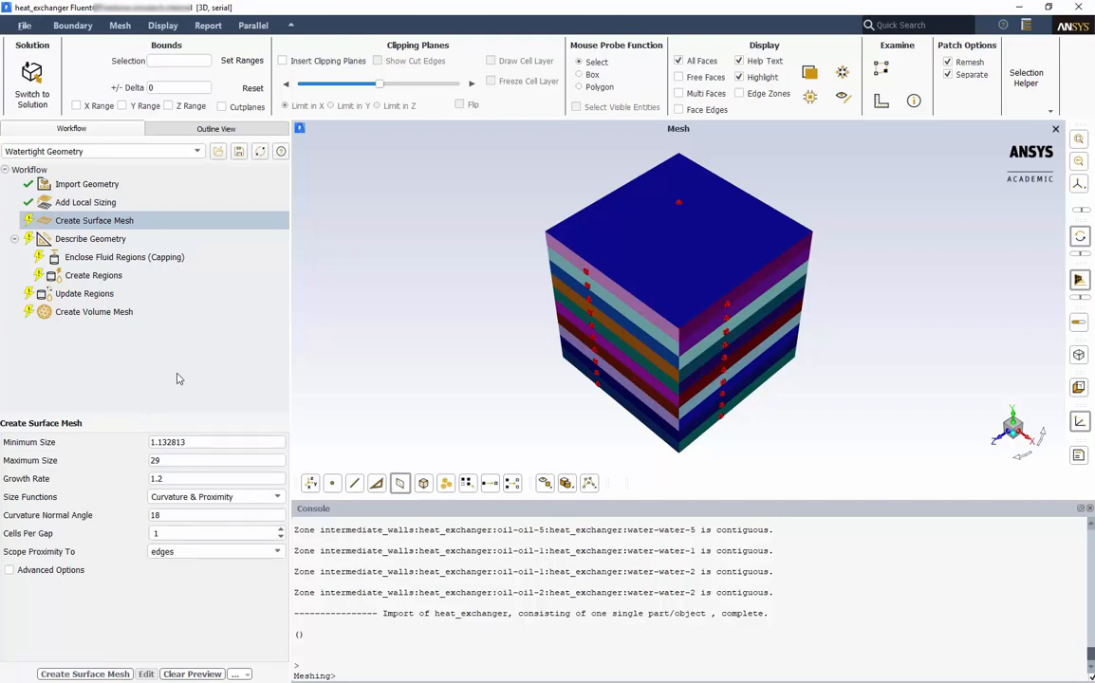
pyautogui.moveTo(598, 258)
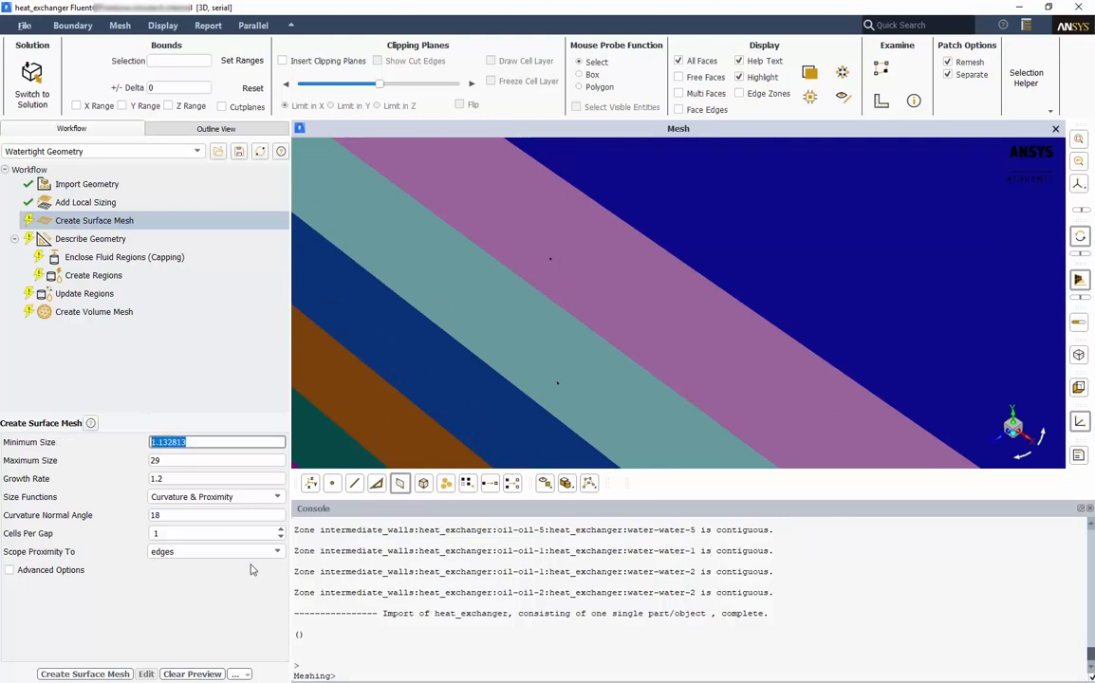
# Generate the surface mesh with minimum size 8 and maximum size 25
pyautogui.write('8')
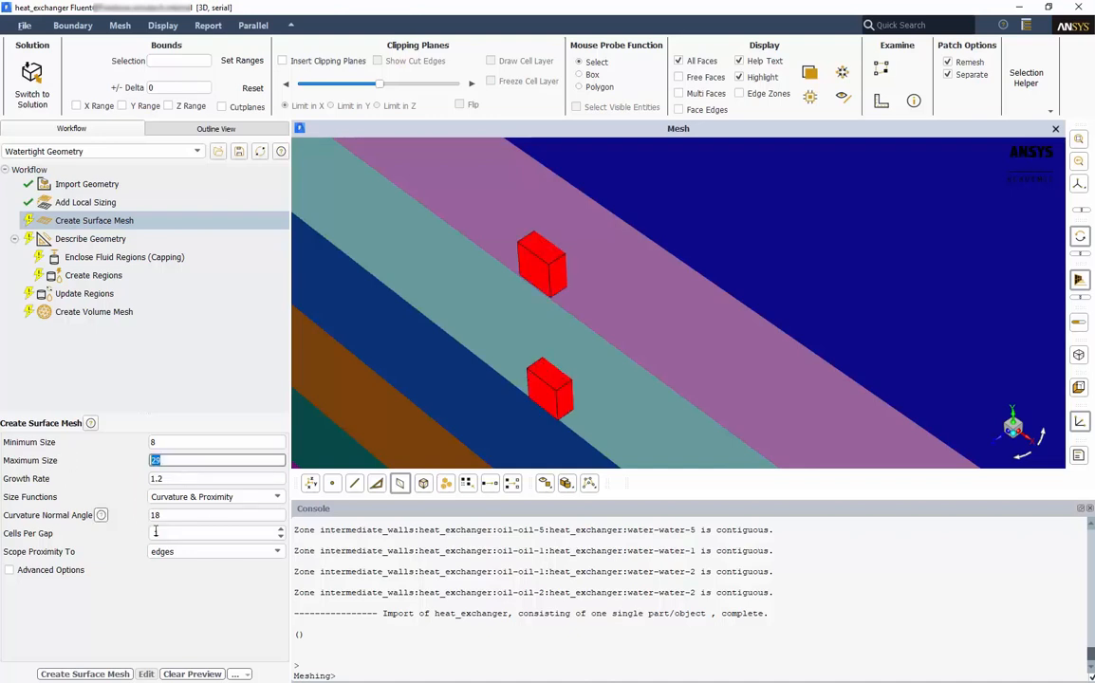
pyautogui.write('25')
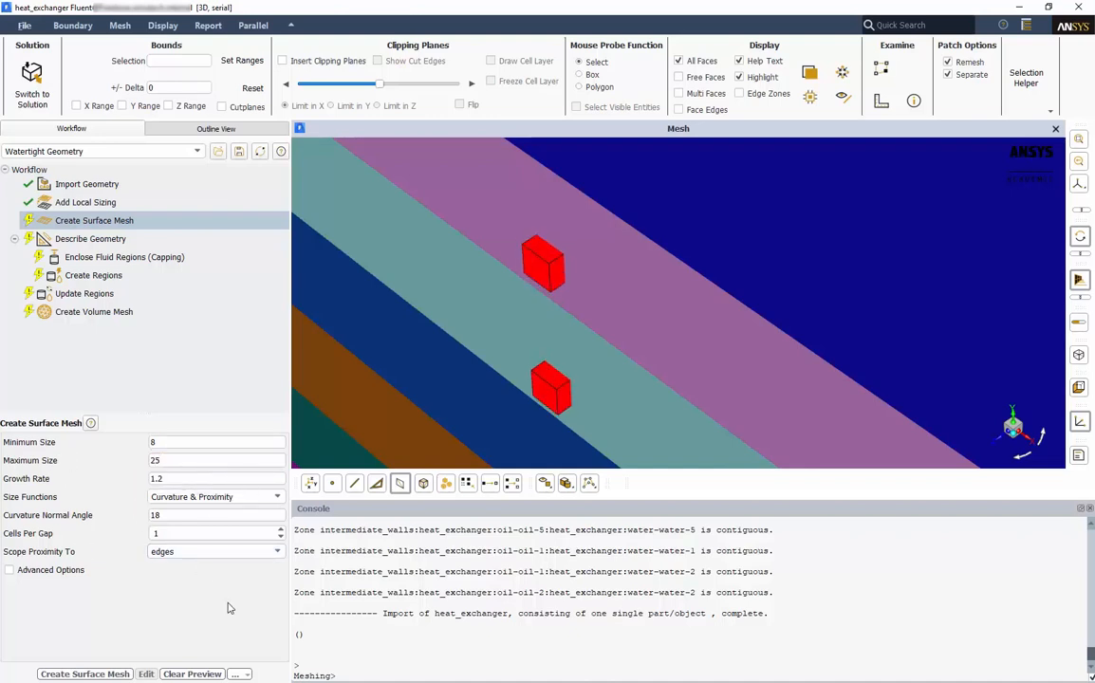
pyautogui.click(84, 672)
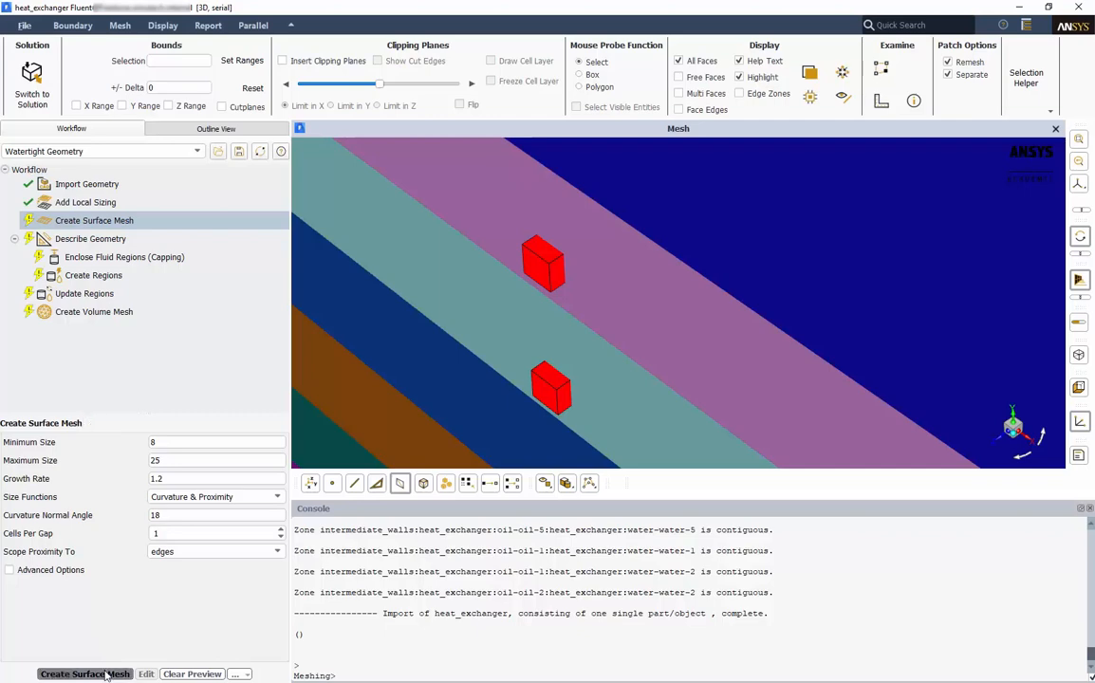
pyautogui.click(83, 674)
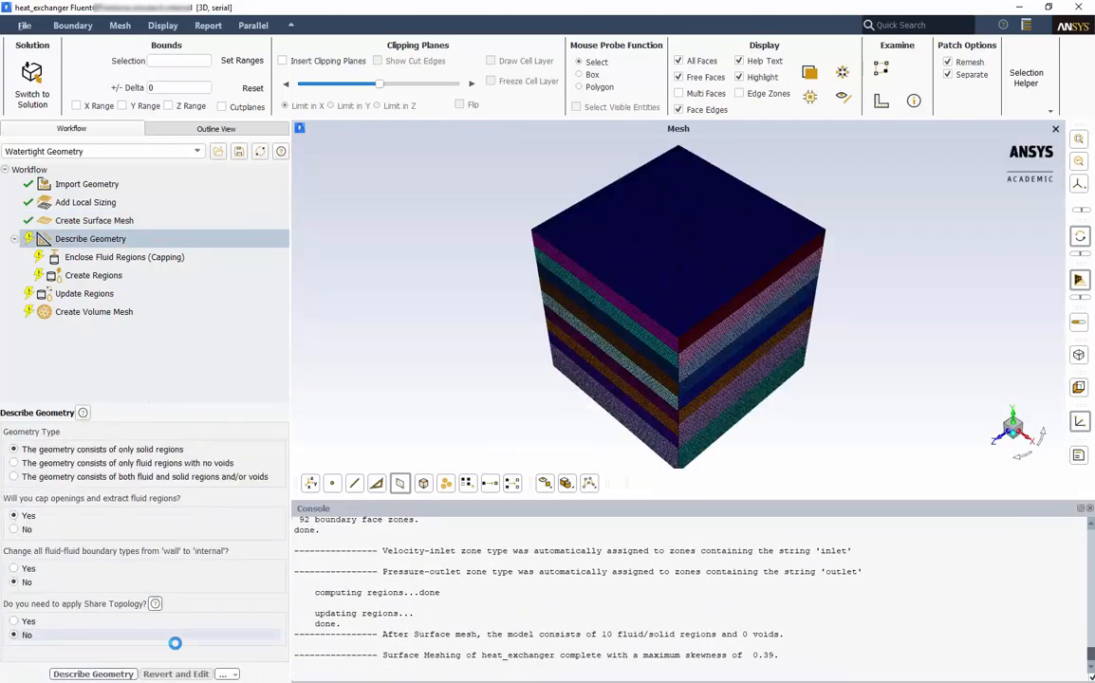
pyautogui.moveTo(482, 475)
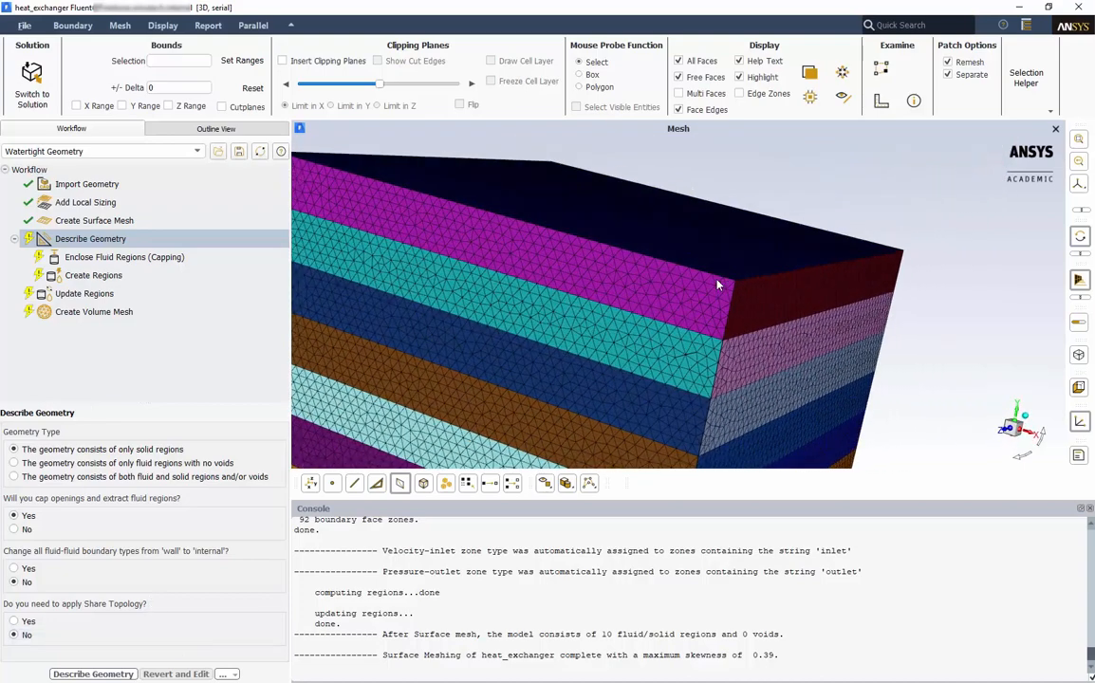
# Rotate the meshed exchanger block to view the surface mesh from another angle
pyautogui.moveTo(717, 285); pyautogui.dragTo(687, 288)
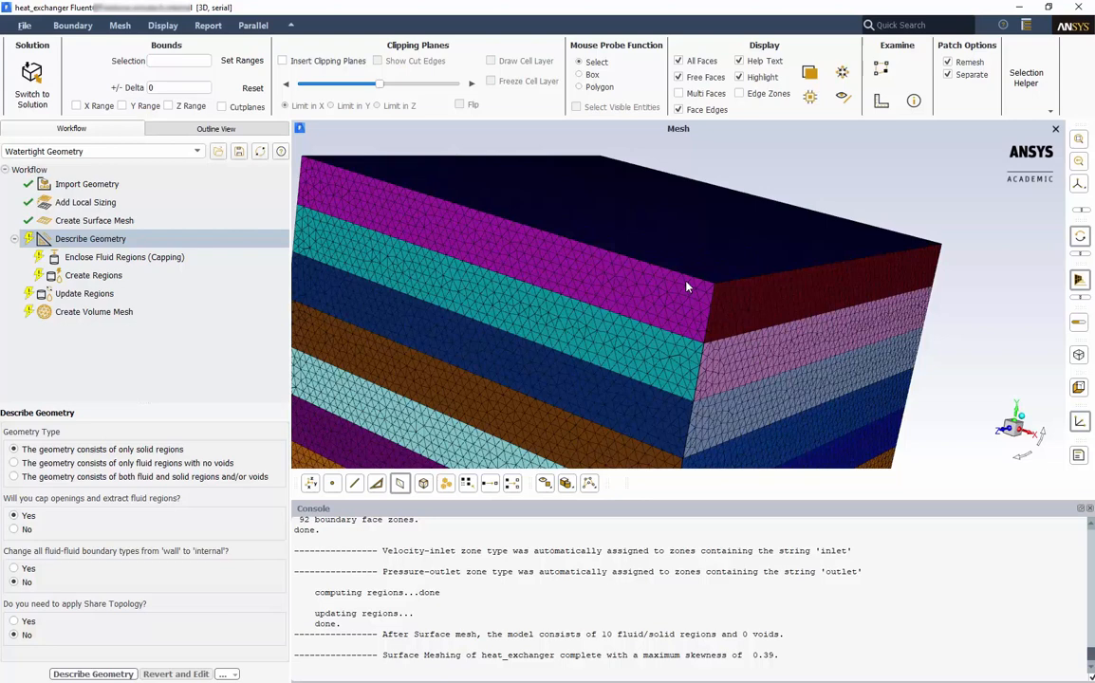
pyautogui.moveTo(596, 372)
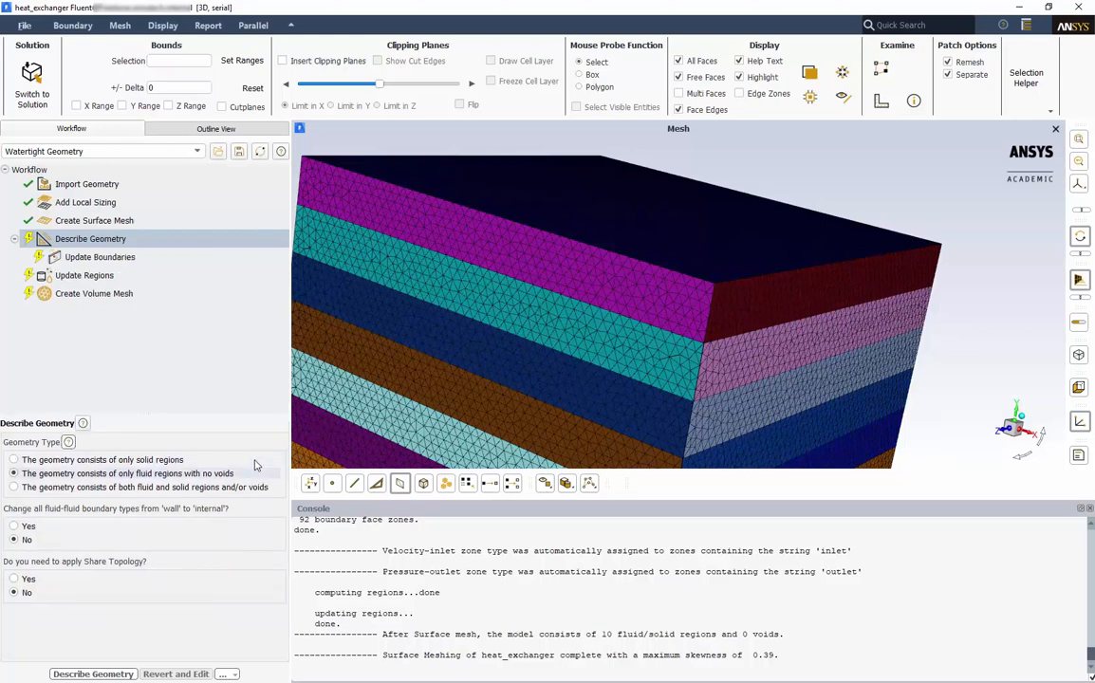
pyautogui.moveTo(247, 393)
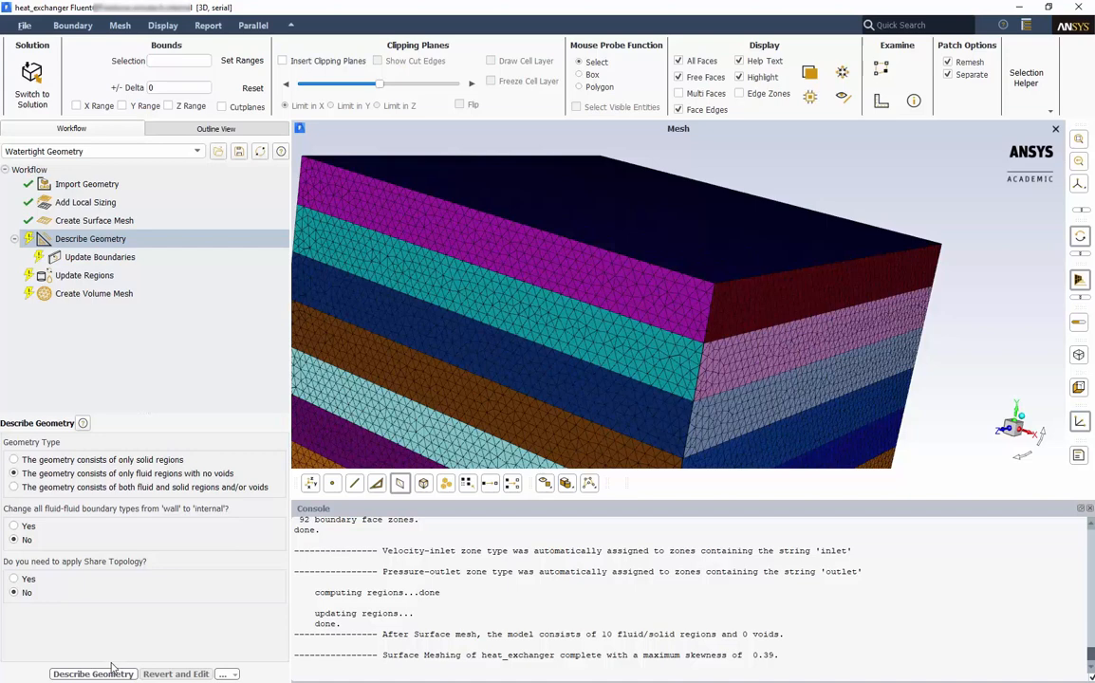
# Apply the geometry description, make oil_inlet and water_inlet mass-flow inlets, and update boundaries
pyautogui.click(93, 258)
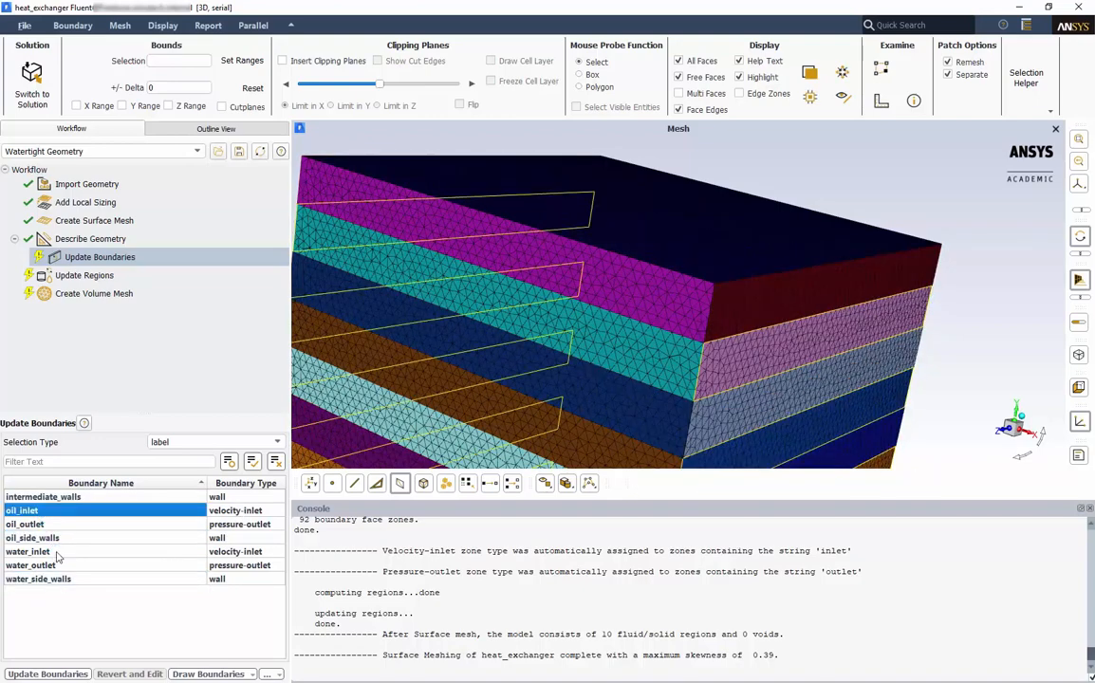
pyautogui.click(57, 550)
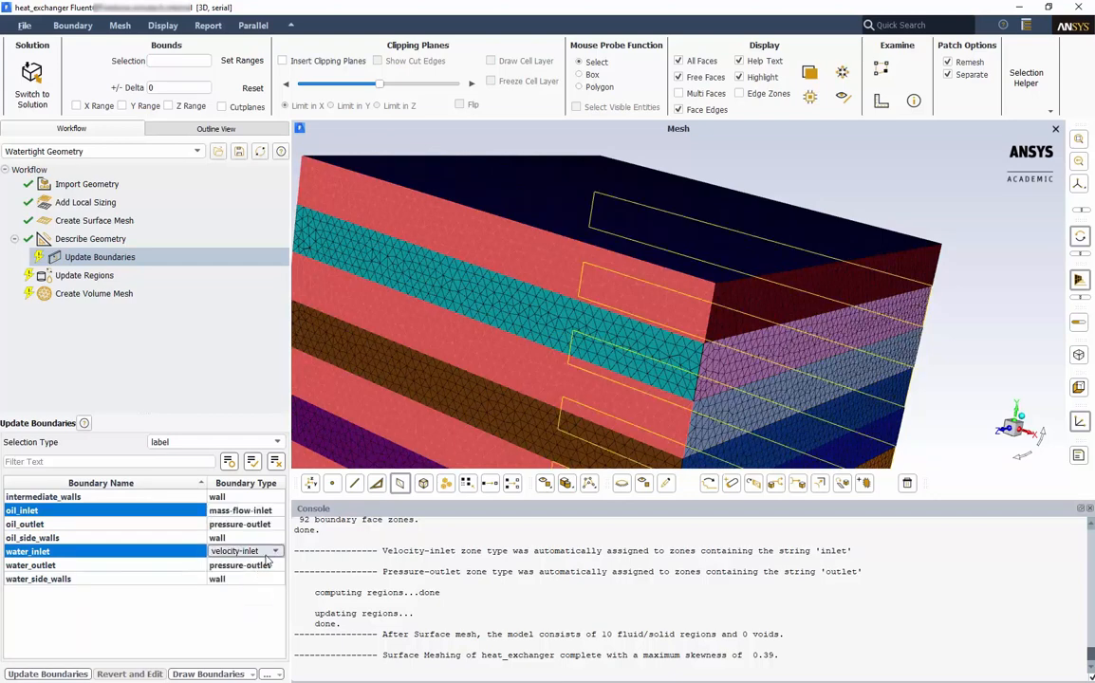
pyautogui.click(245, 551)
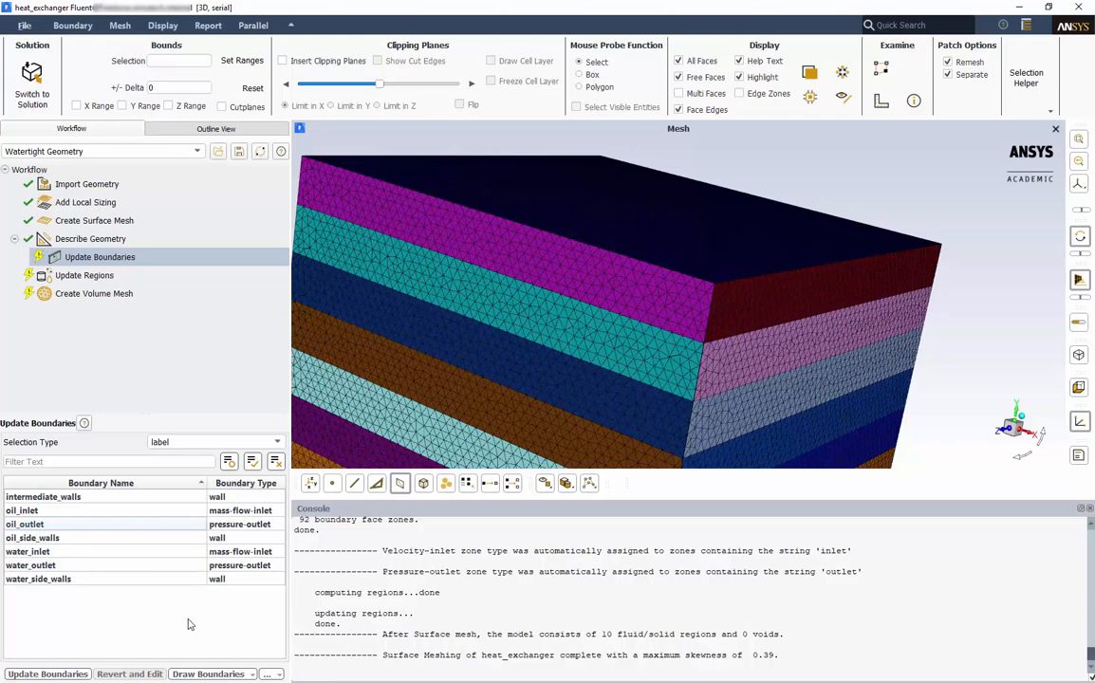
pyautogui.moveTo(131, 642)
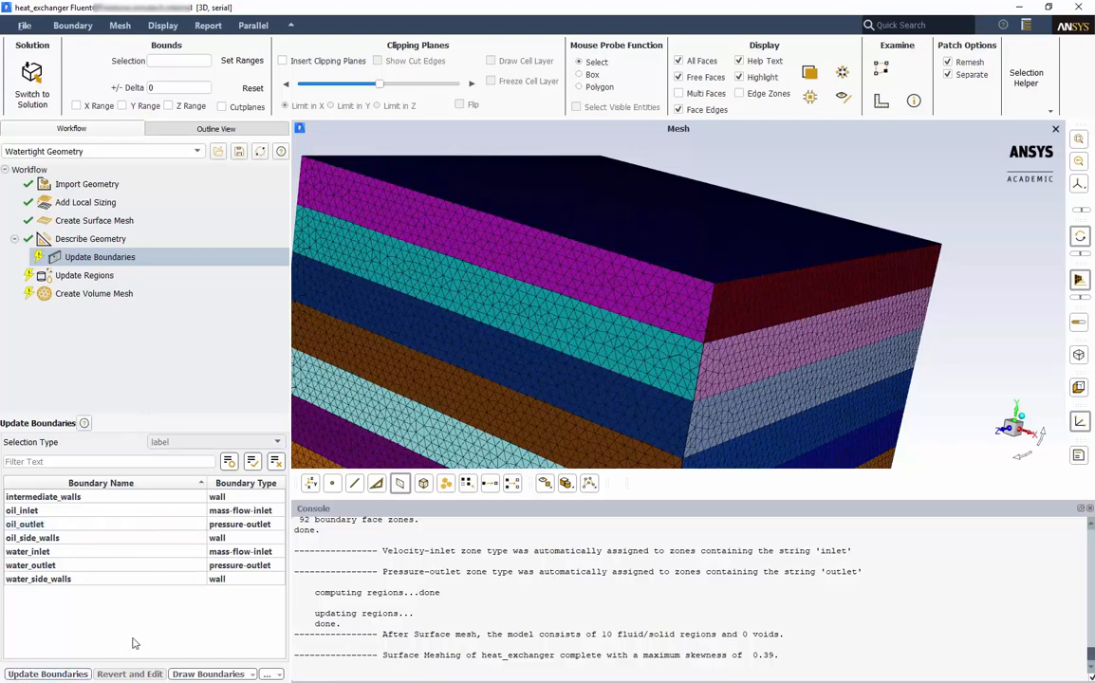
pyautogui.click(83, 276)
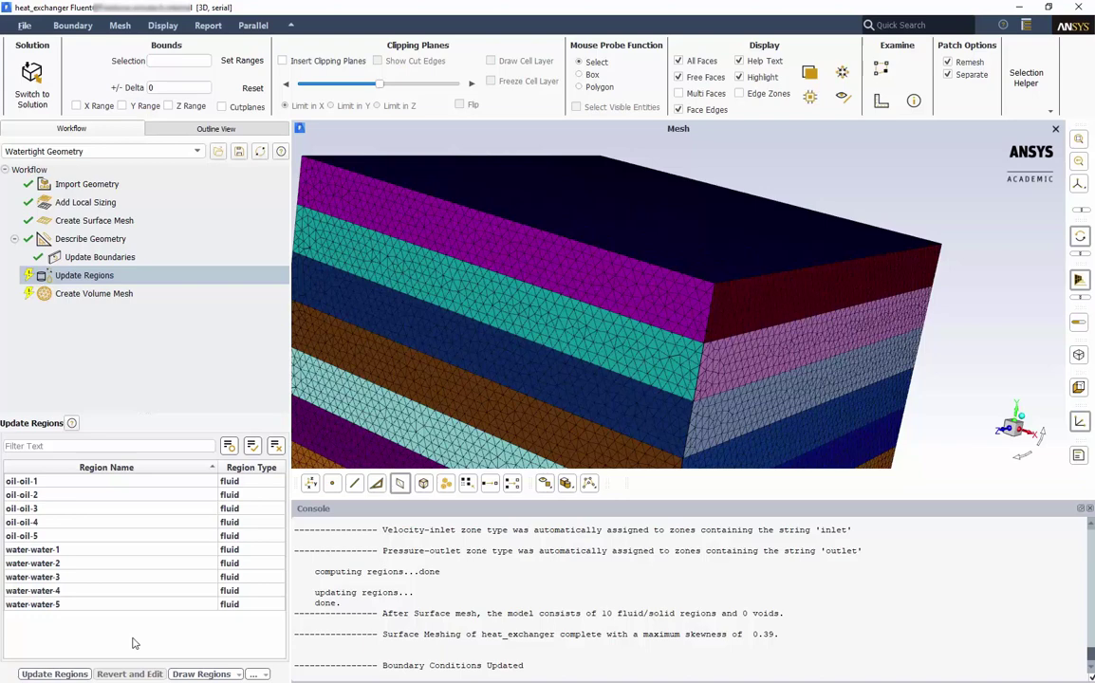
pyautogui.moveTo(217, 630)
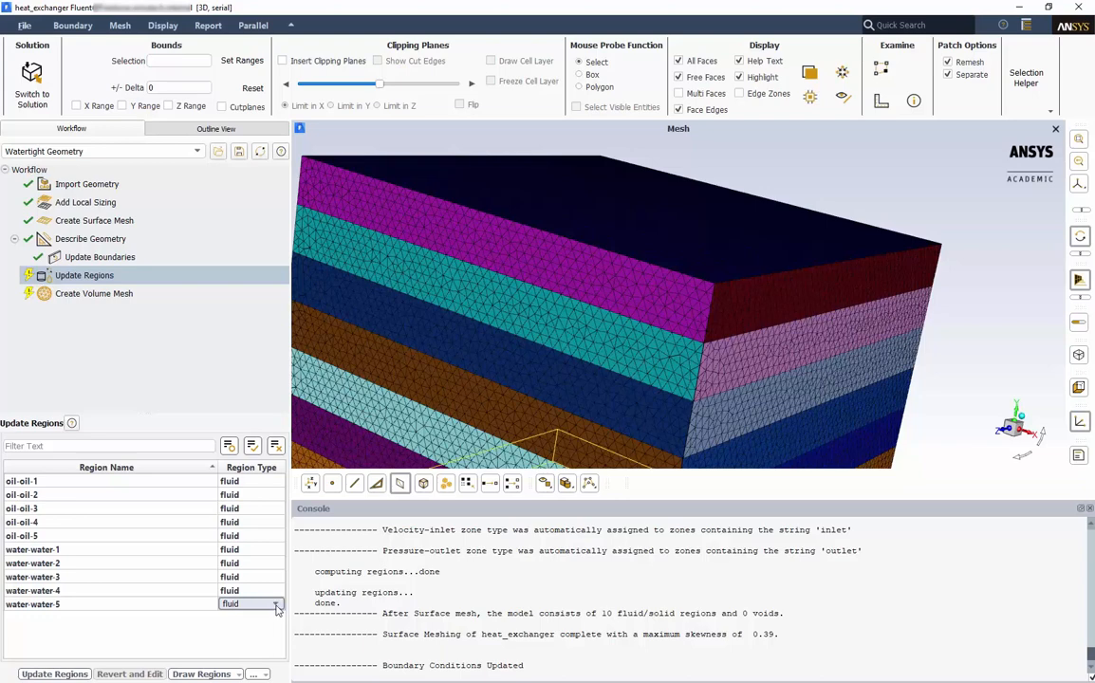
# Keep region water-water-5 as fluid and update the regions
pyautogui.click(269, 604)
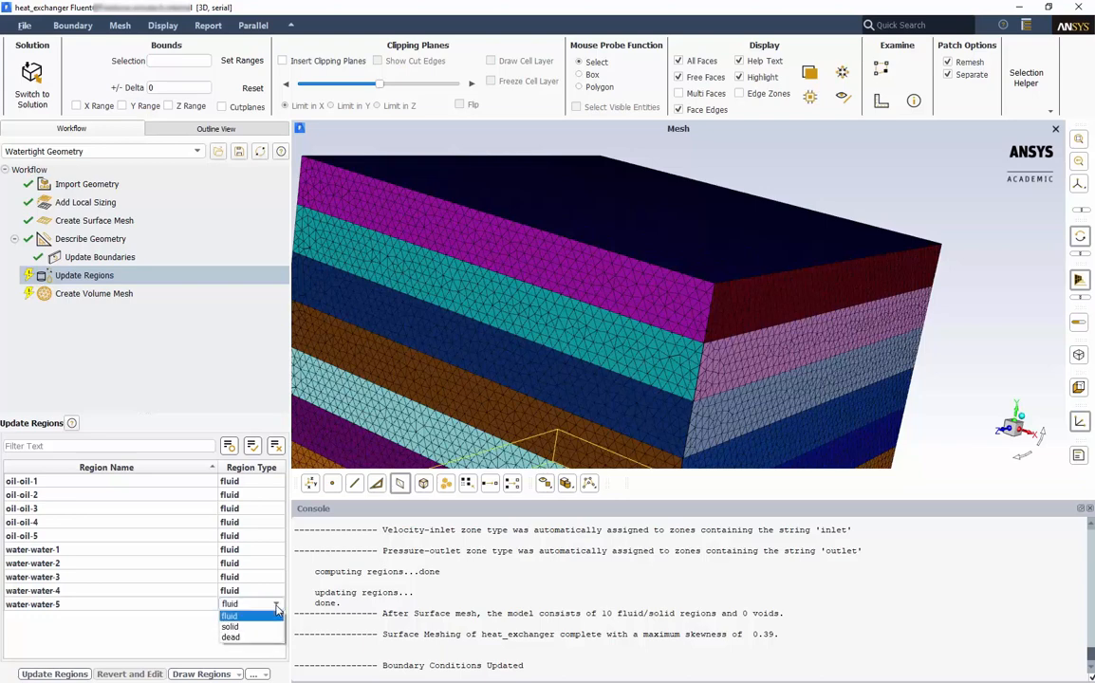
pyautogui.click(231, 615)
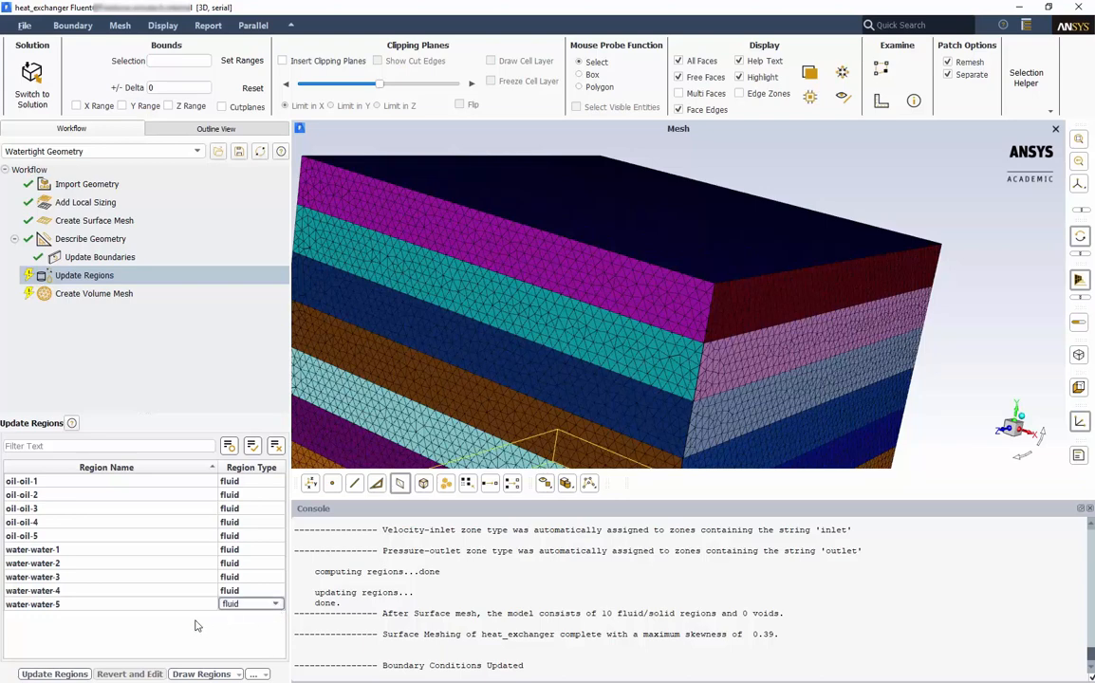
pyautogui.click(95, 292)
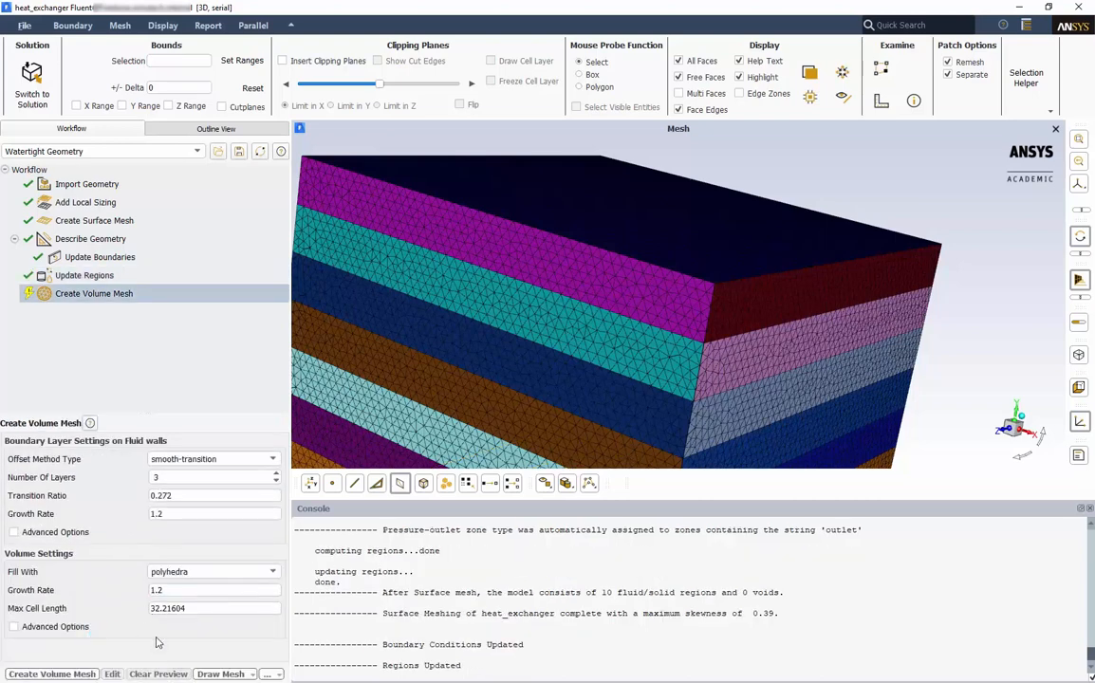
pyautogui.moveTo(112, 656)
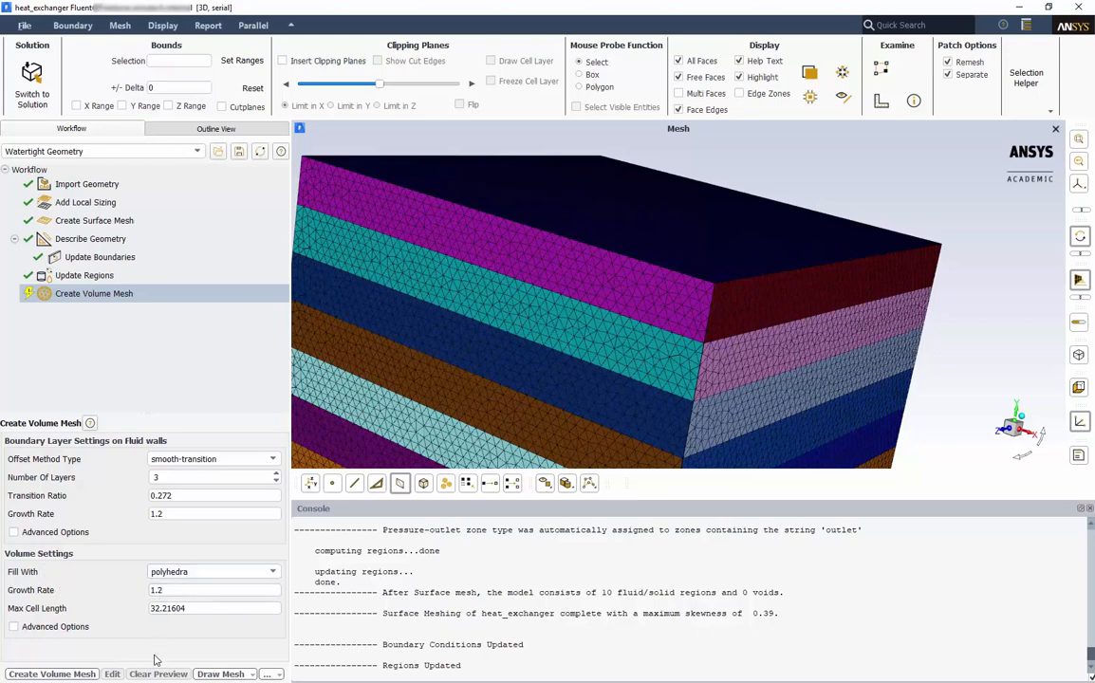
# Generate the polyhedral volume mesh with 4 boundary layers on fluid walls
pyautogui.click(209, 478)
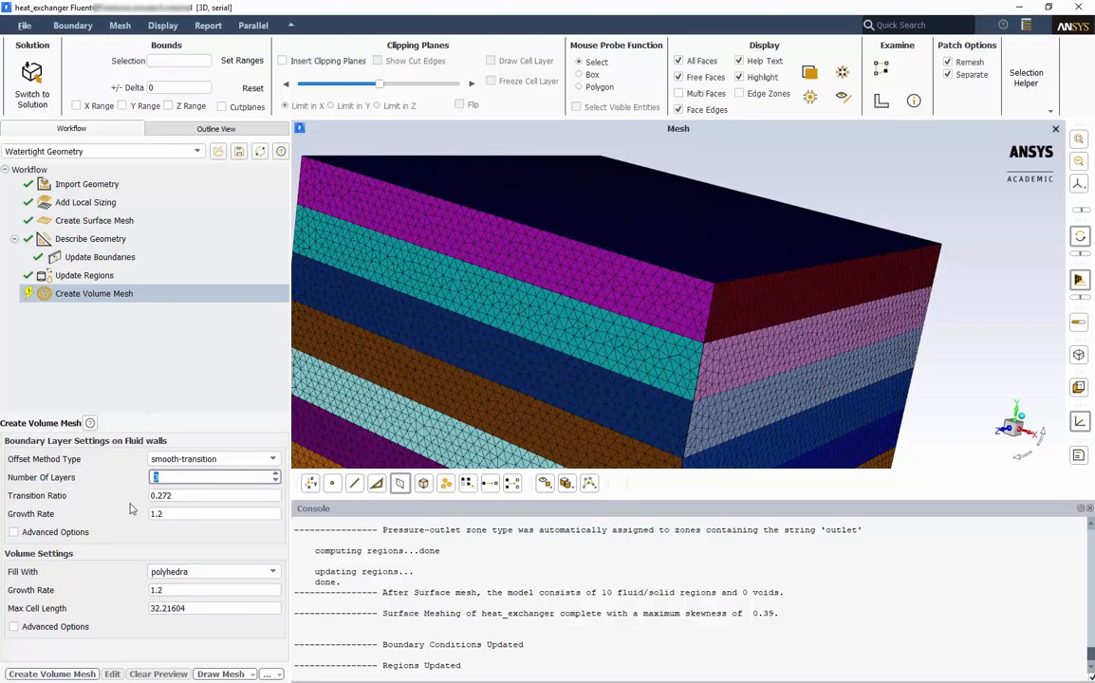
pyautogui.write('4')
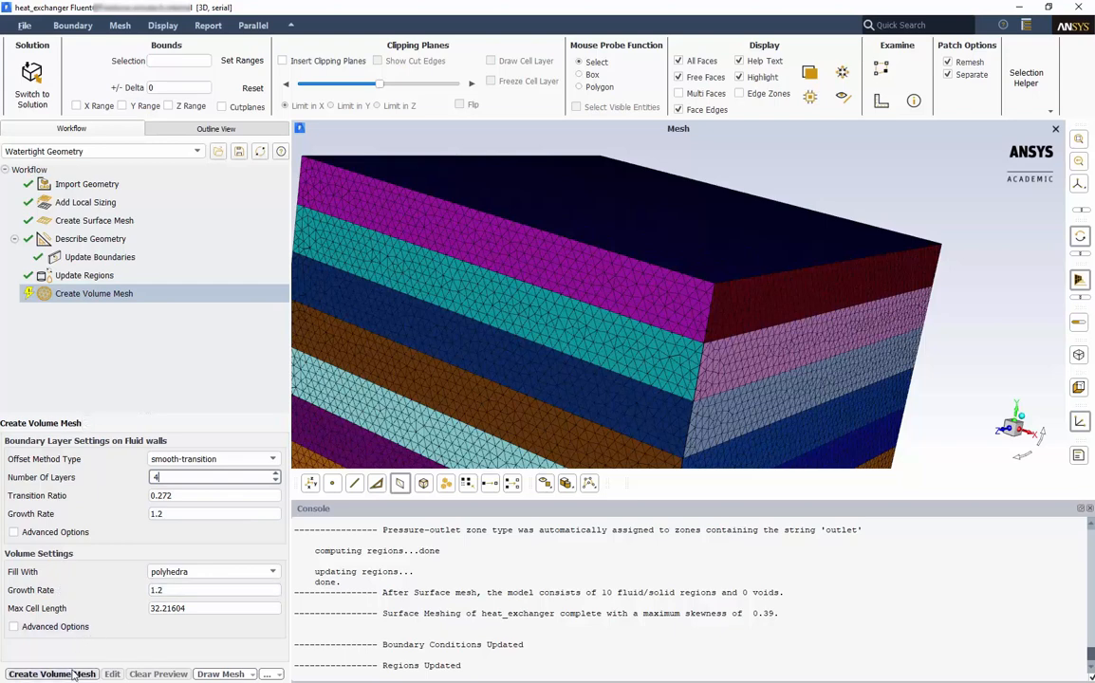
pyautogui.click(44, 674)
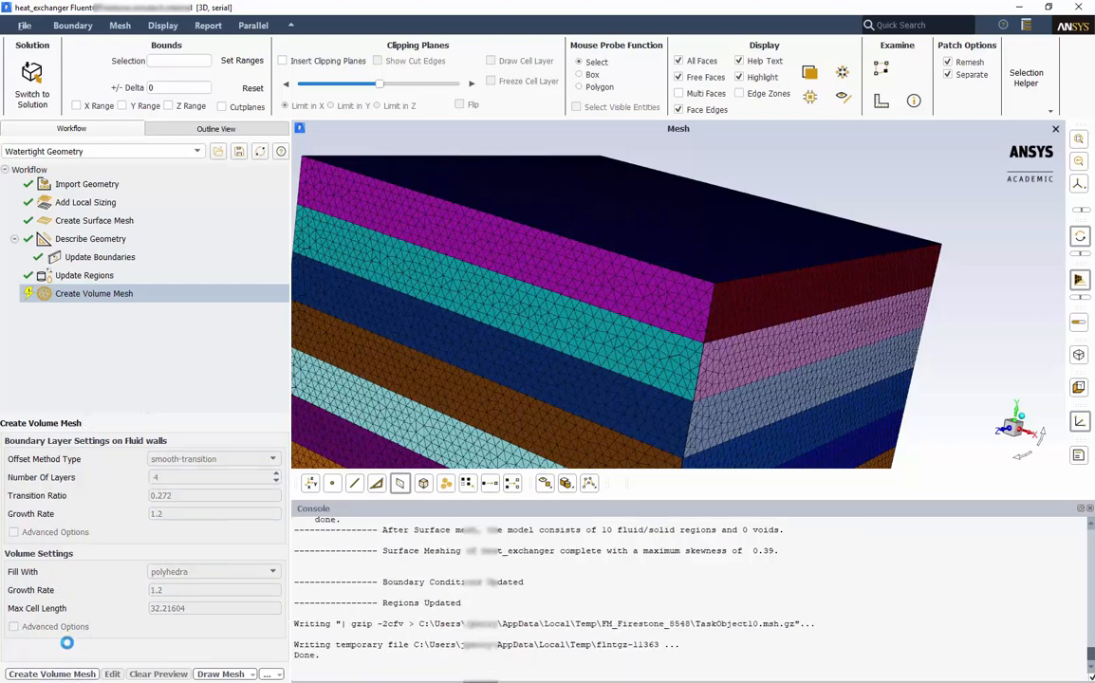
pyautogui.click(53, 672)
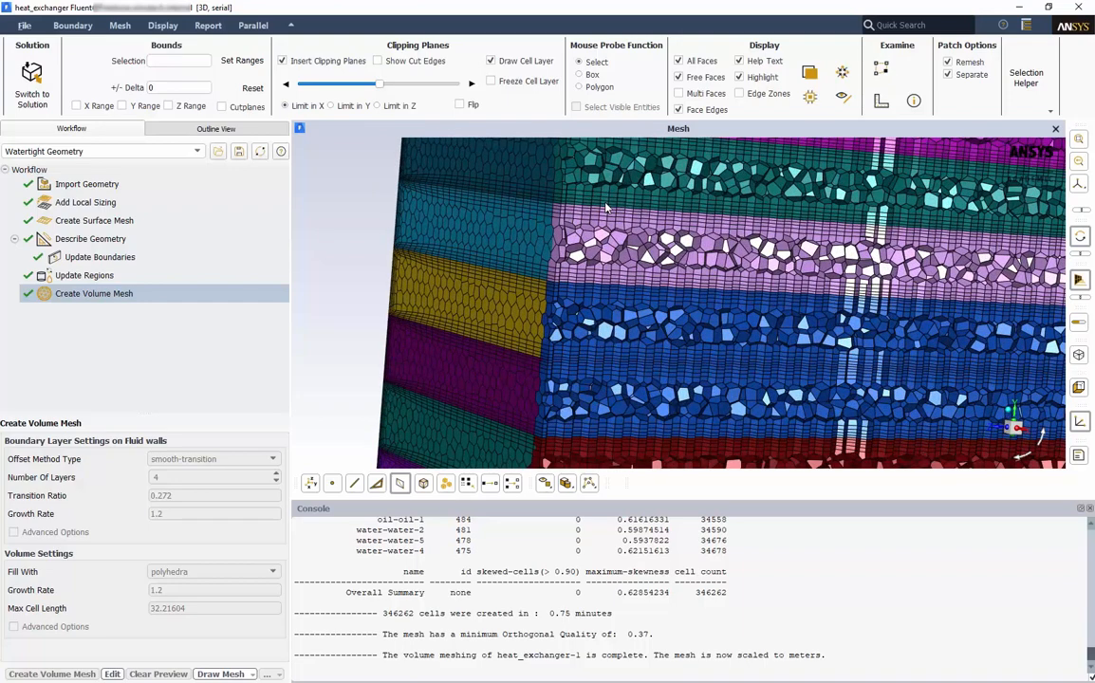
pyautogui.moveTo(634, 223)
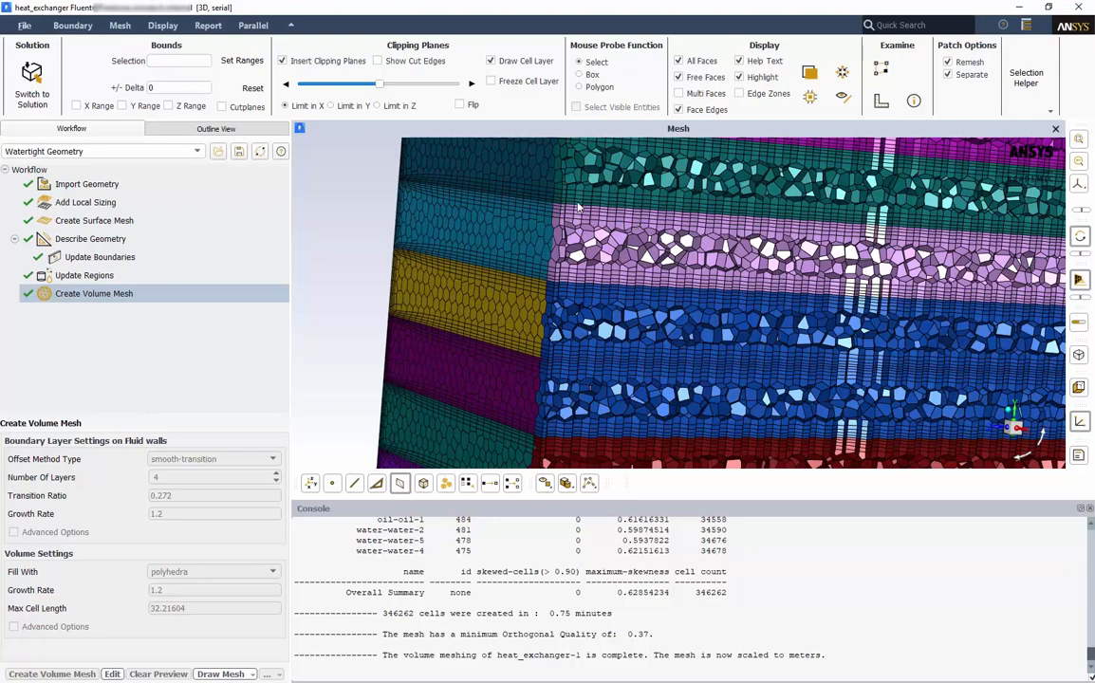
# Select the water_inlet.4 surface to inspect the finished mesh and its layers
pyautogui.click(285, 61)
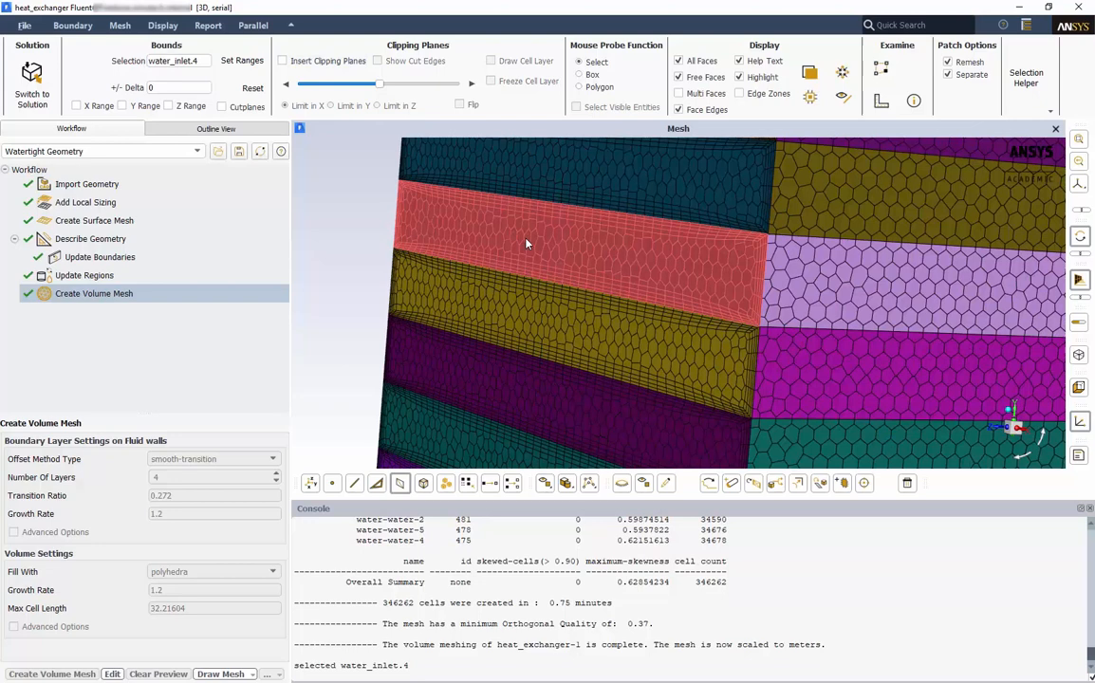
pyautogui.moveTo(503, 444)
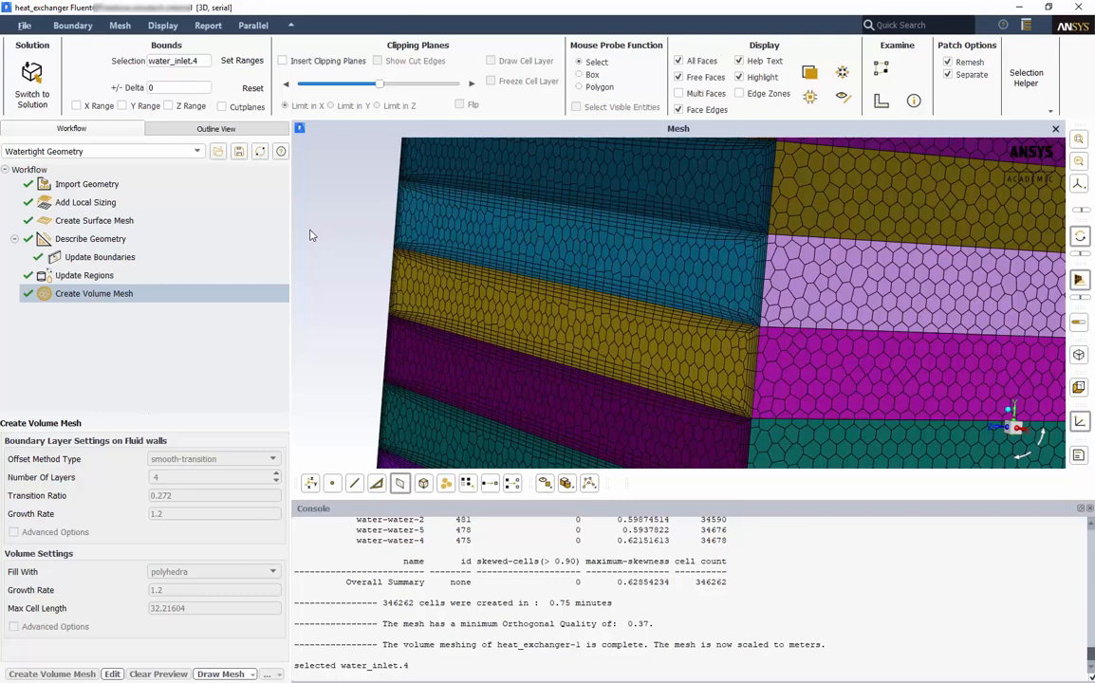
pyautogui.moveTo(680, 561)
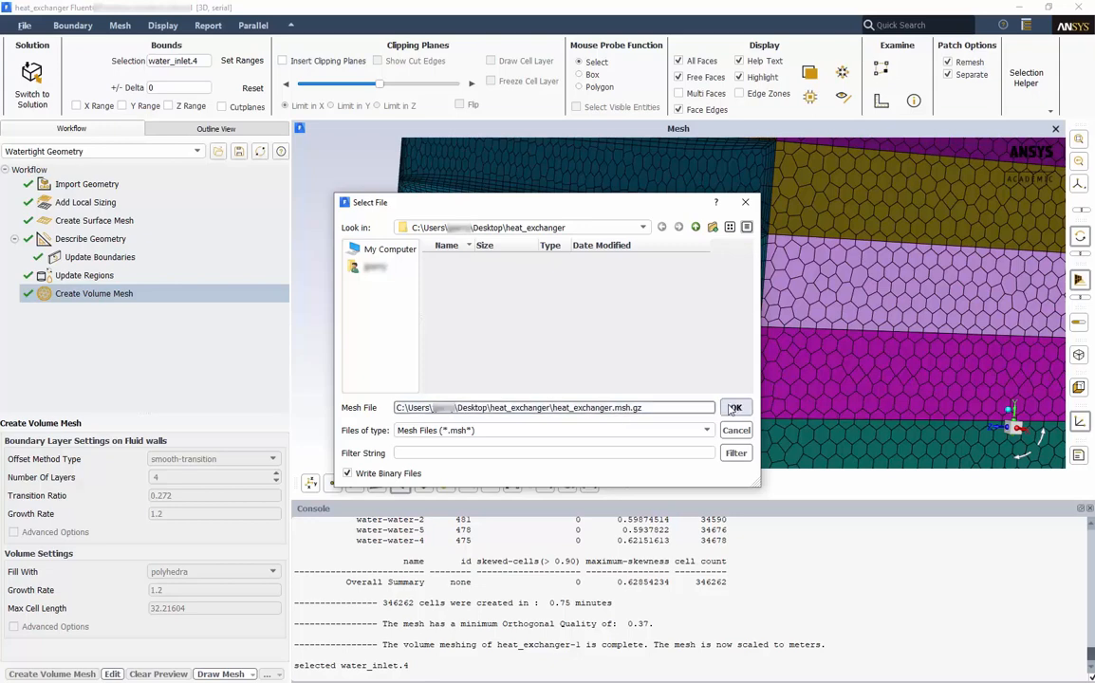
# Write the mesh to heat_exchanger.msh.gz in the heat_exchanger folder
pyautogui.click(736, 408)
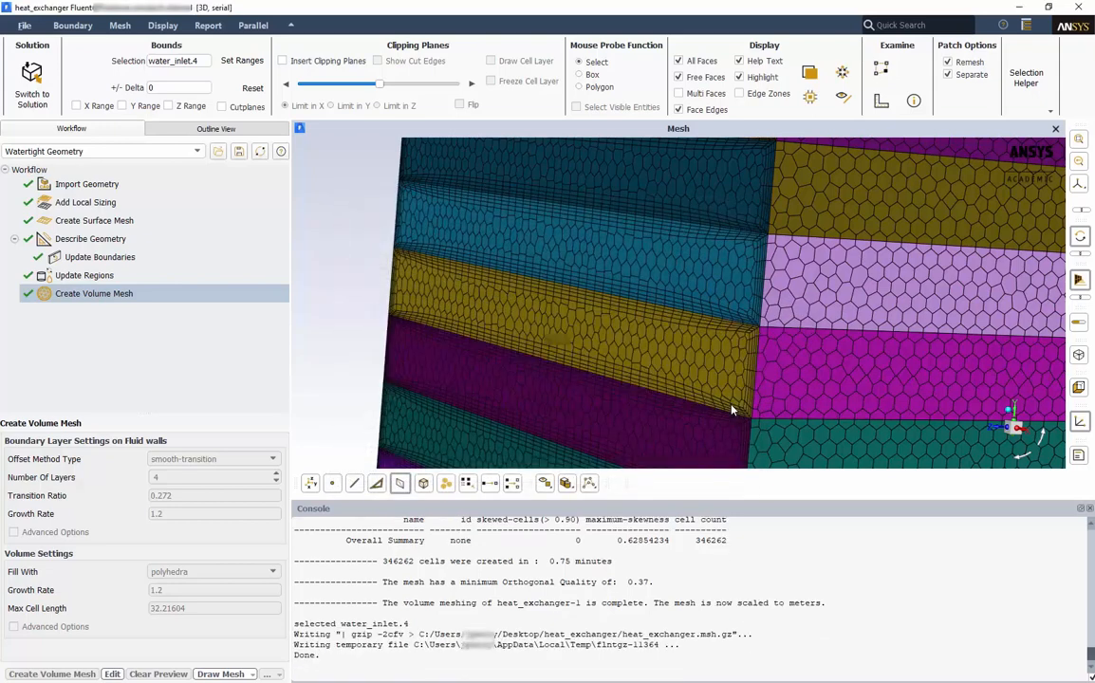